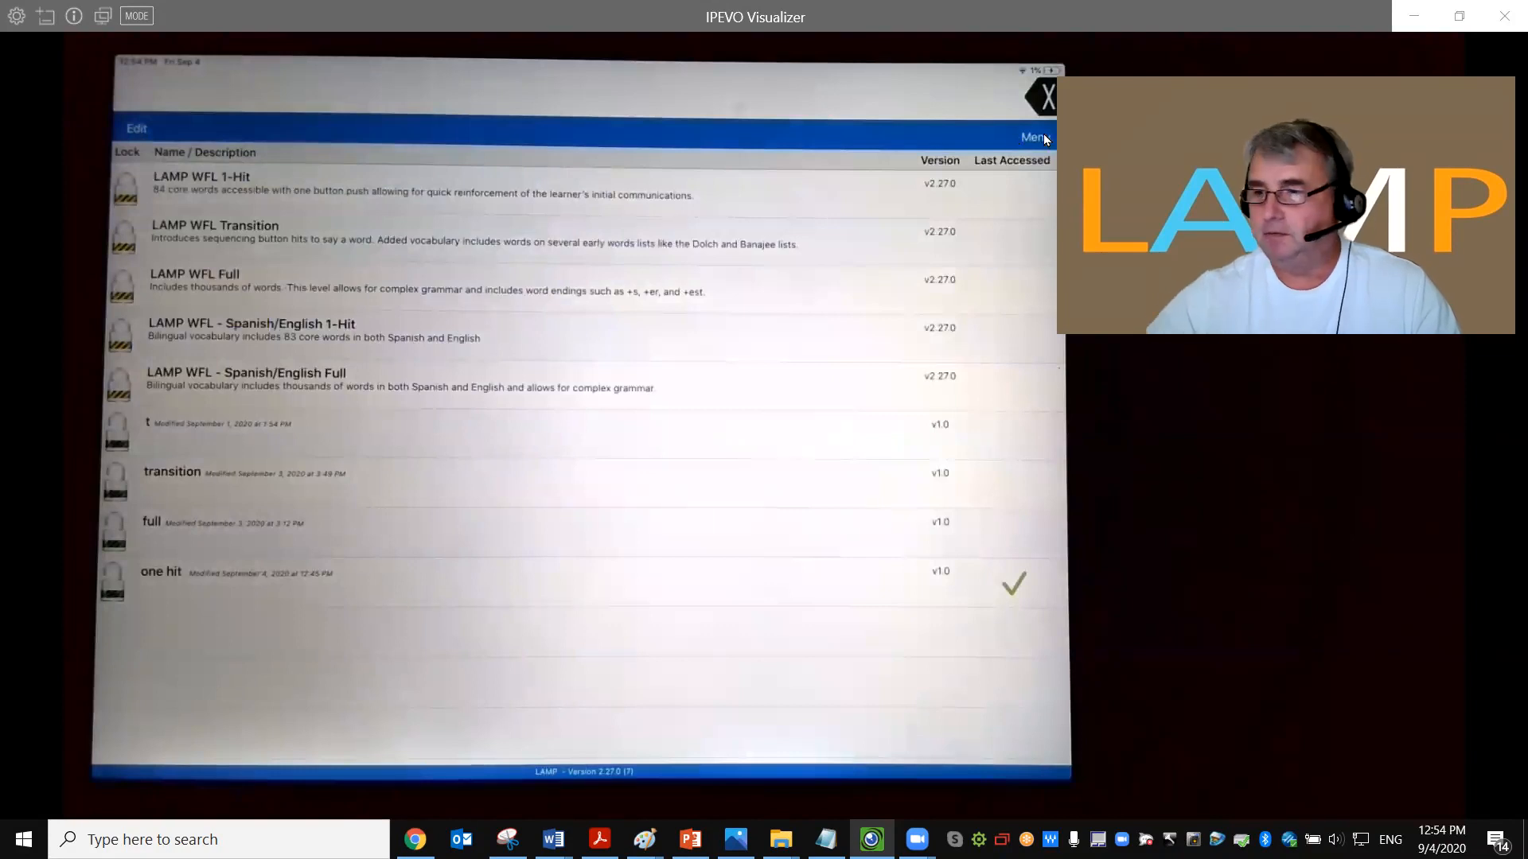
- Reveal the vocabulary import, export and sharing options from the Menu
{"action": "left_click", "coordinate": [1035, 137]}
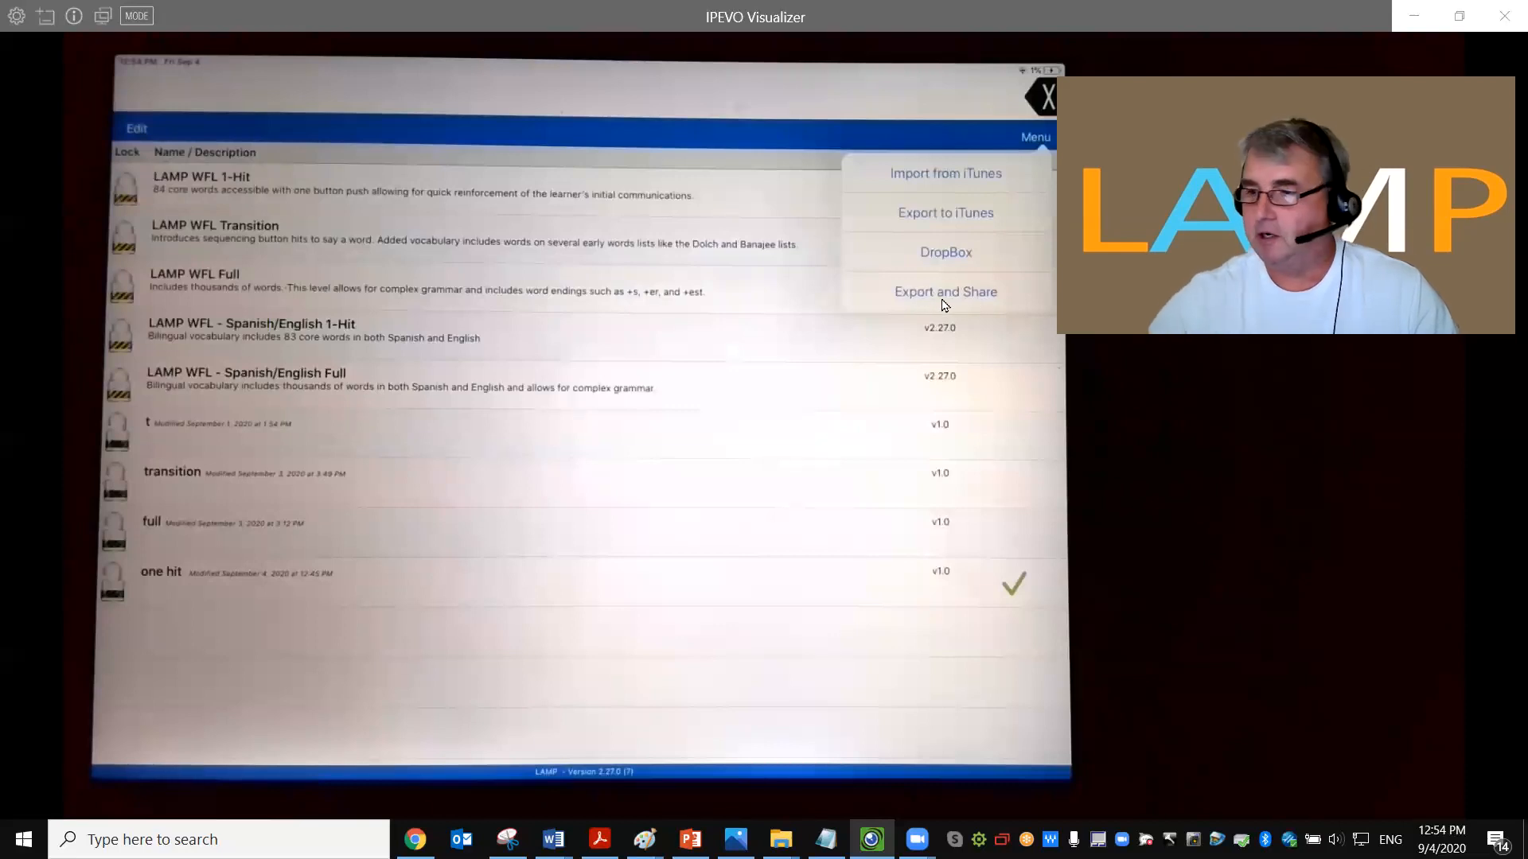
- Export the 'one hit' vocabulary under the share file name 'one hit' and bring up the share sheet
{"action": "left_click", "coordinate": [944, 292]}
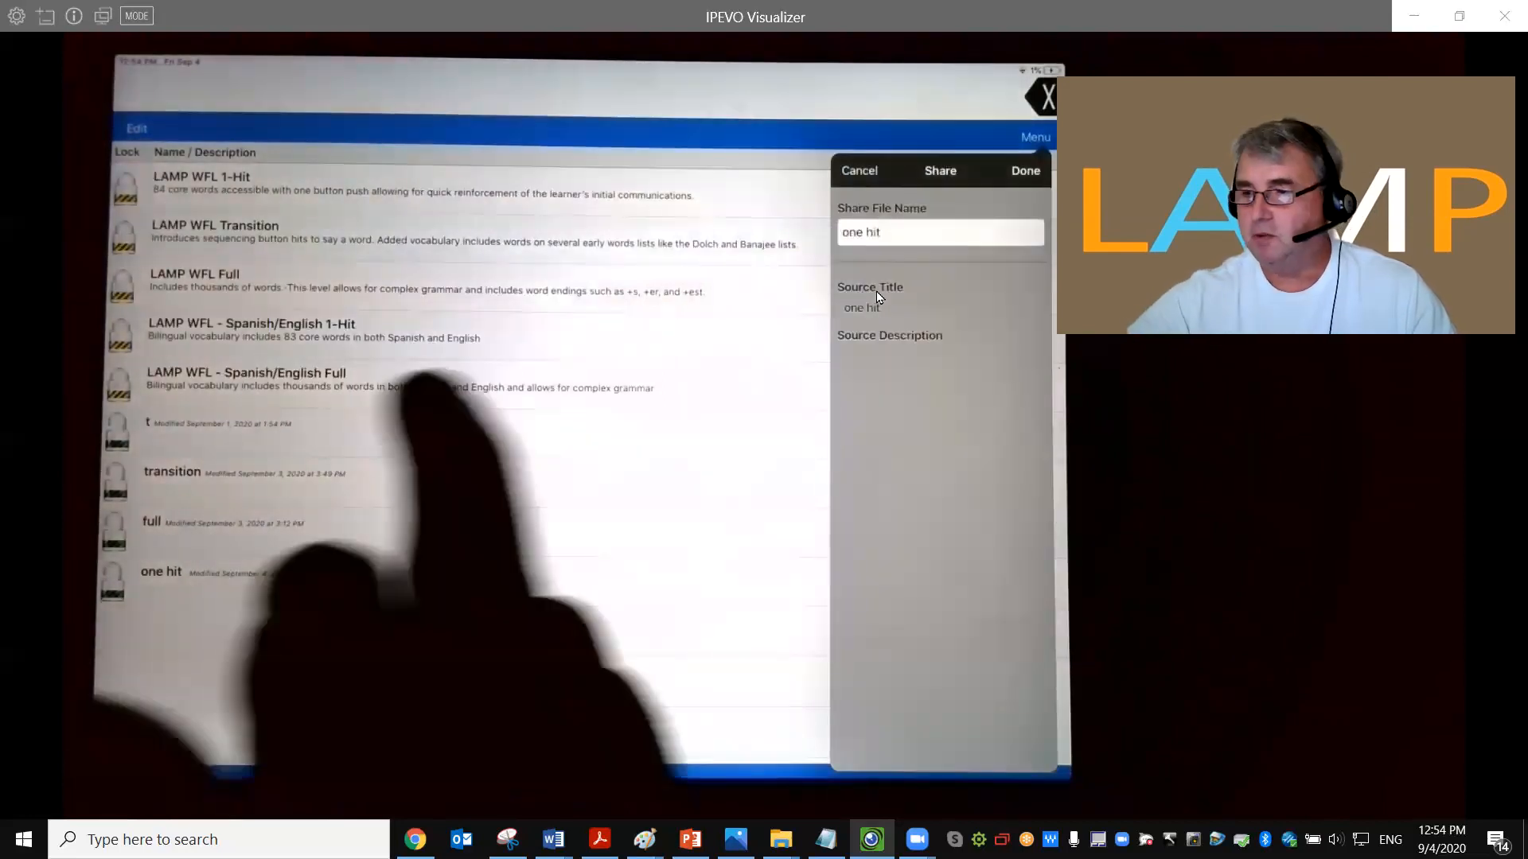
{"action": "left_click", "coordinate": [939, 170]}
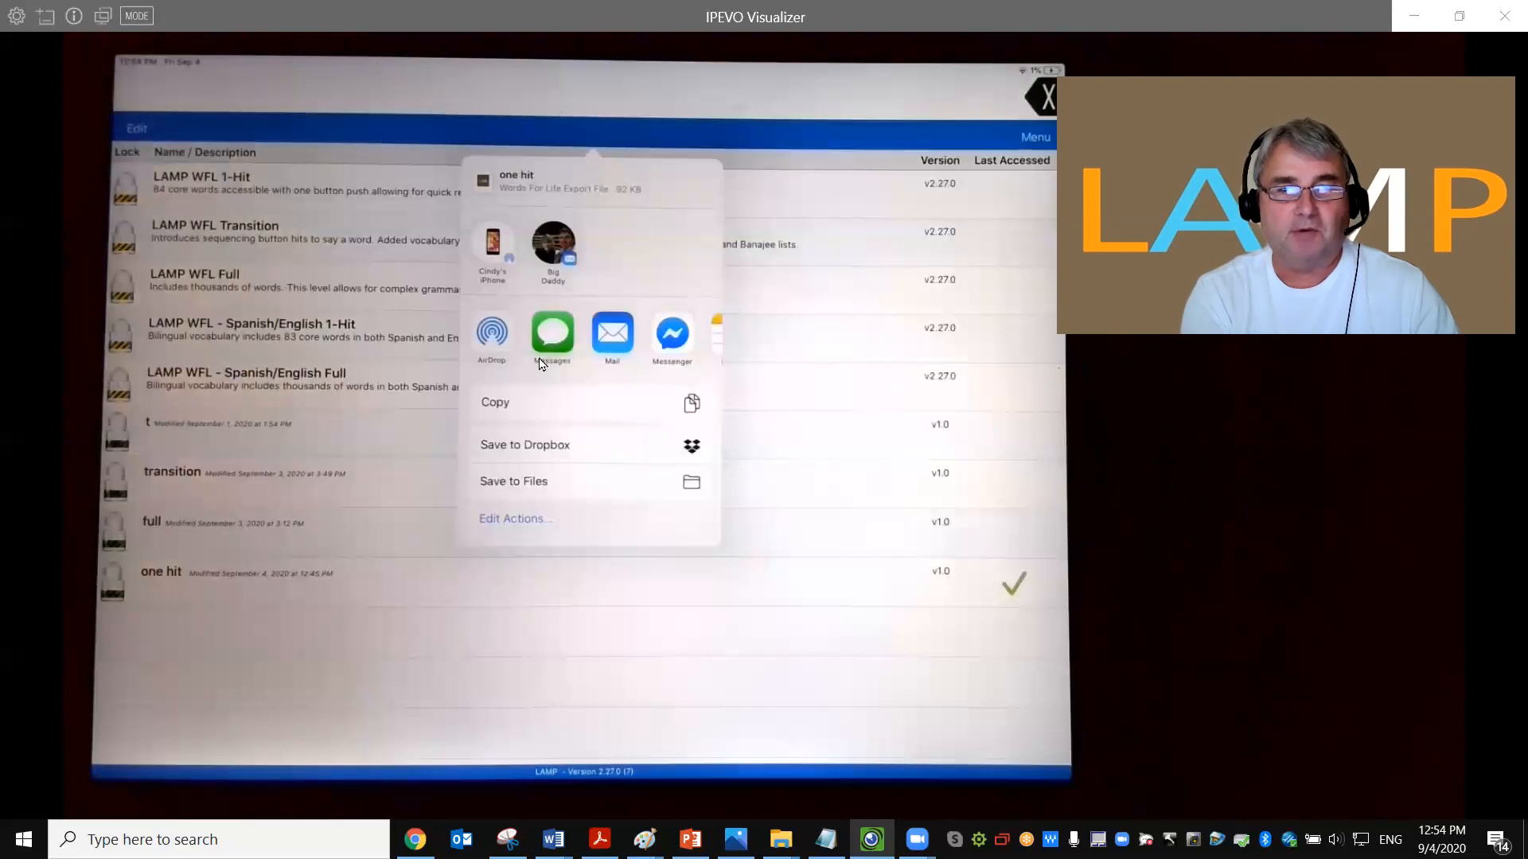
{"action": "mouse_move", "coordinate": [551, 358]}
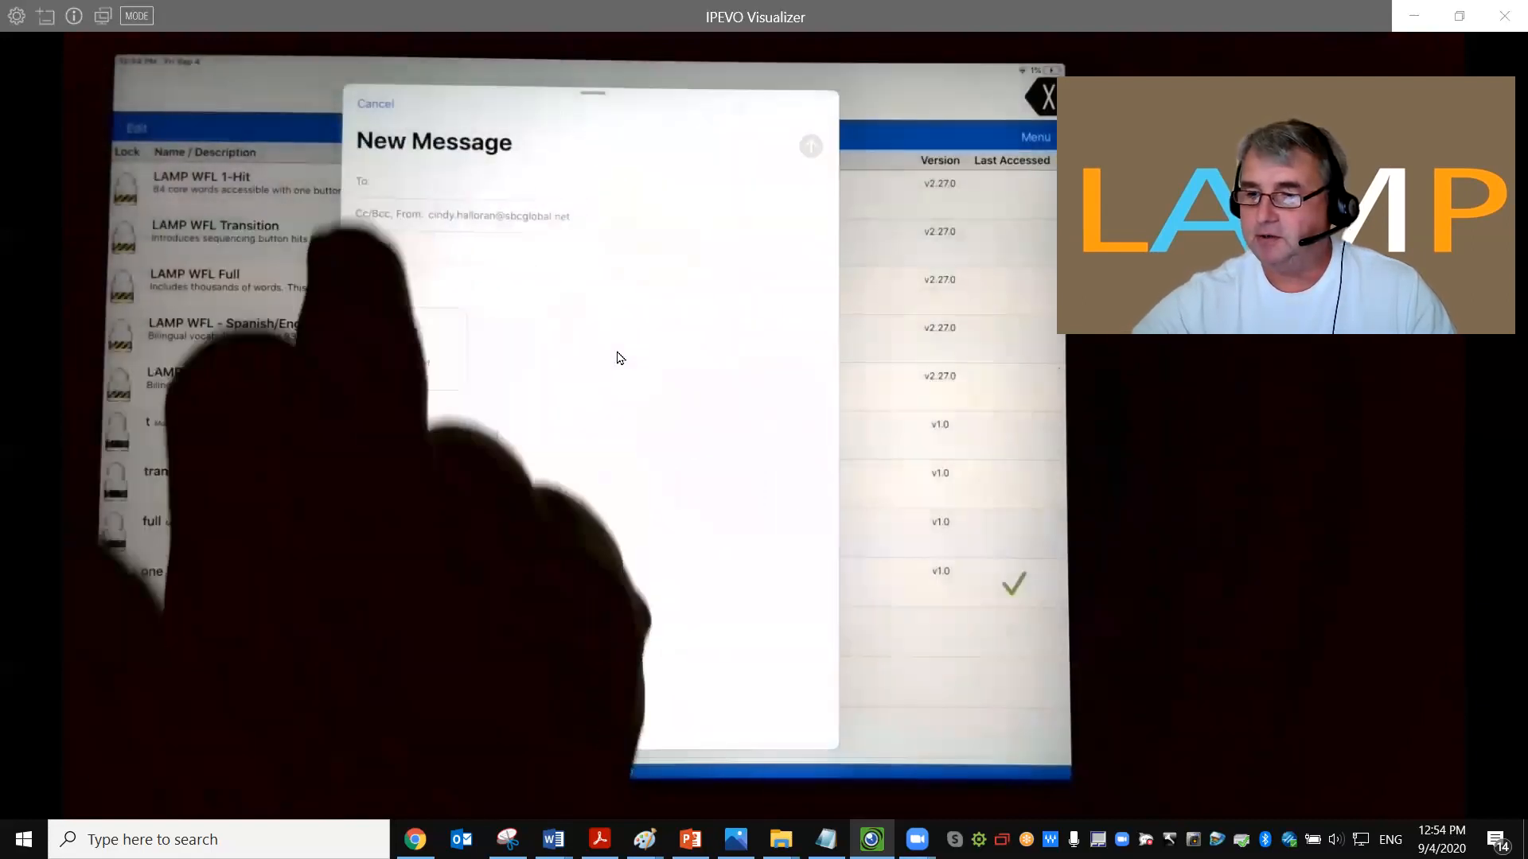
- Address the Mail message to the suggested contact and give it the subject 'Test'
{"action": "type", "text": "c"}
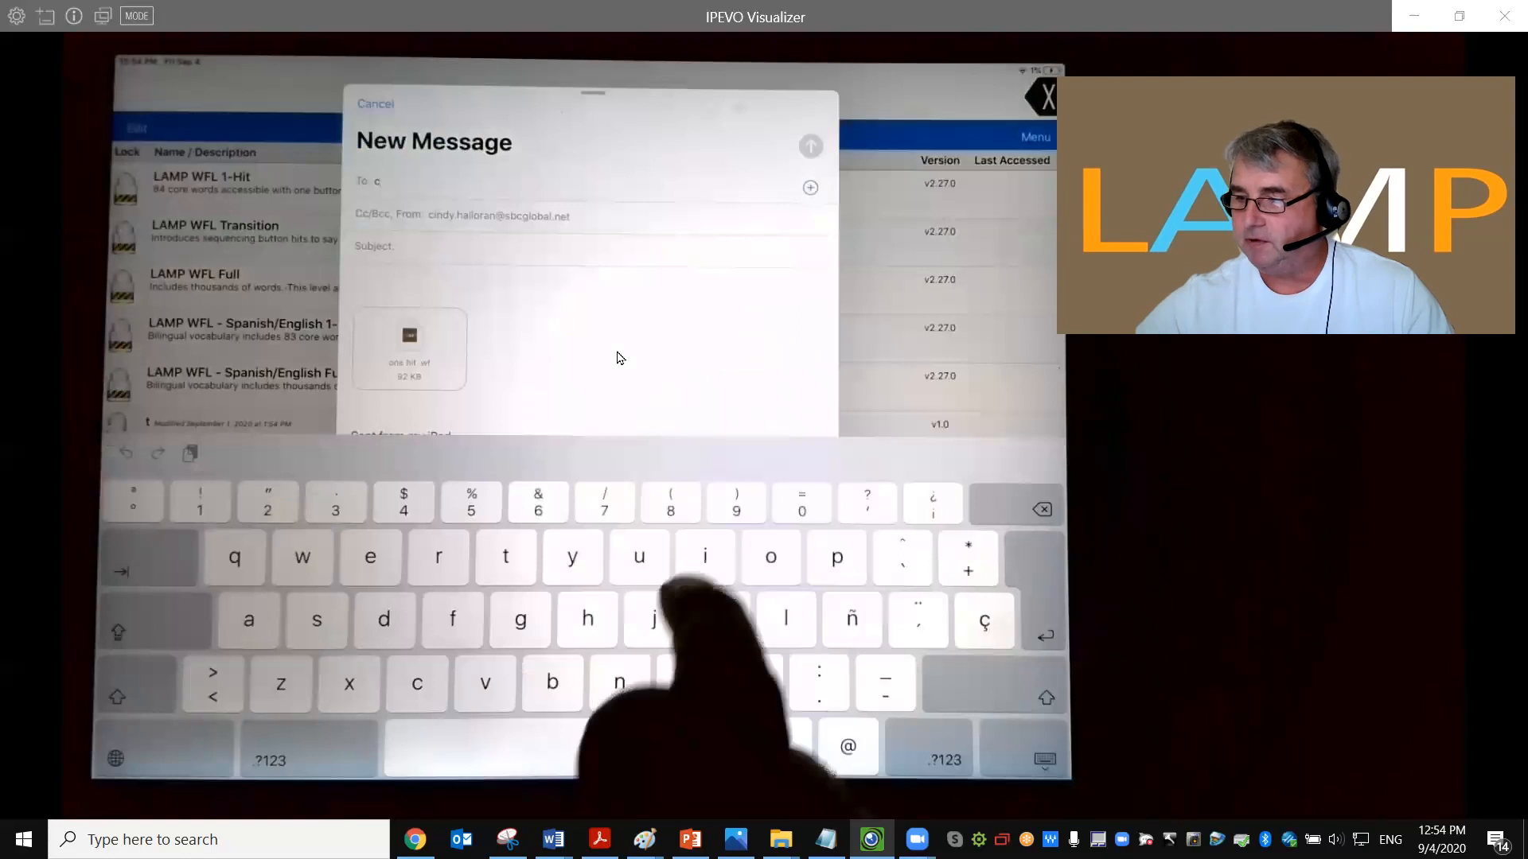
{"action": "type", "text": "indy Halloran OTR/L"}
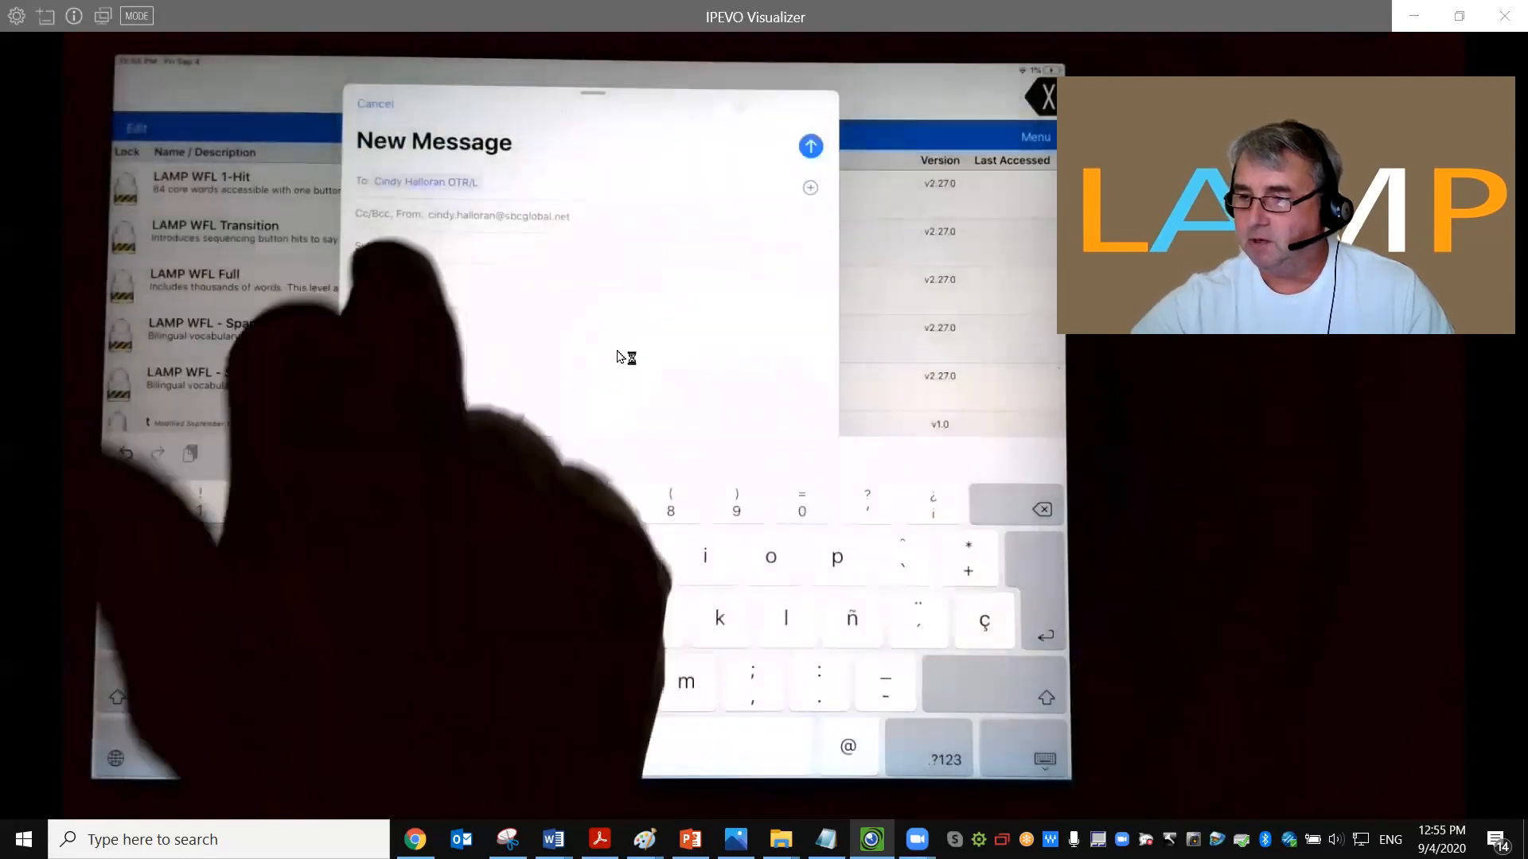
{"action": "type", "text": "Te"}
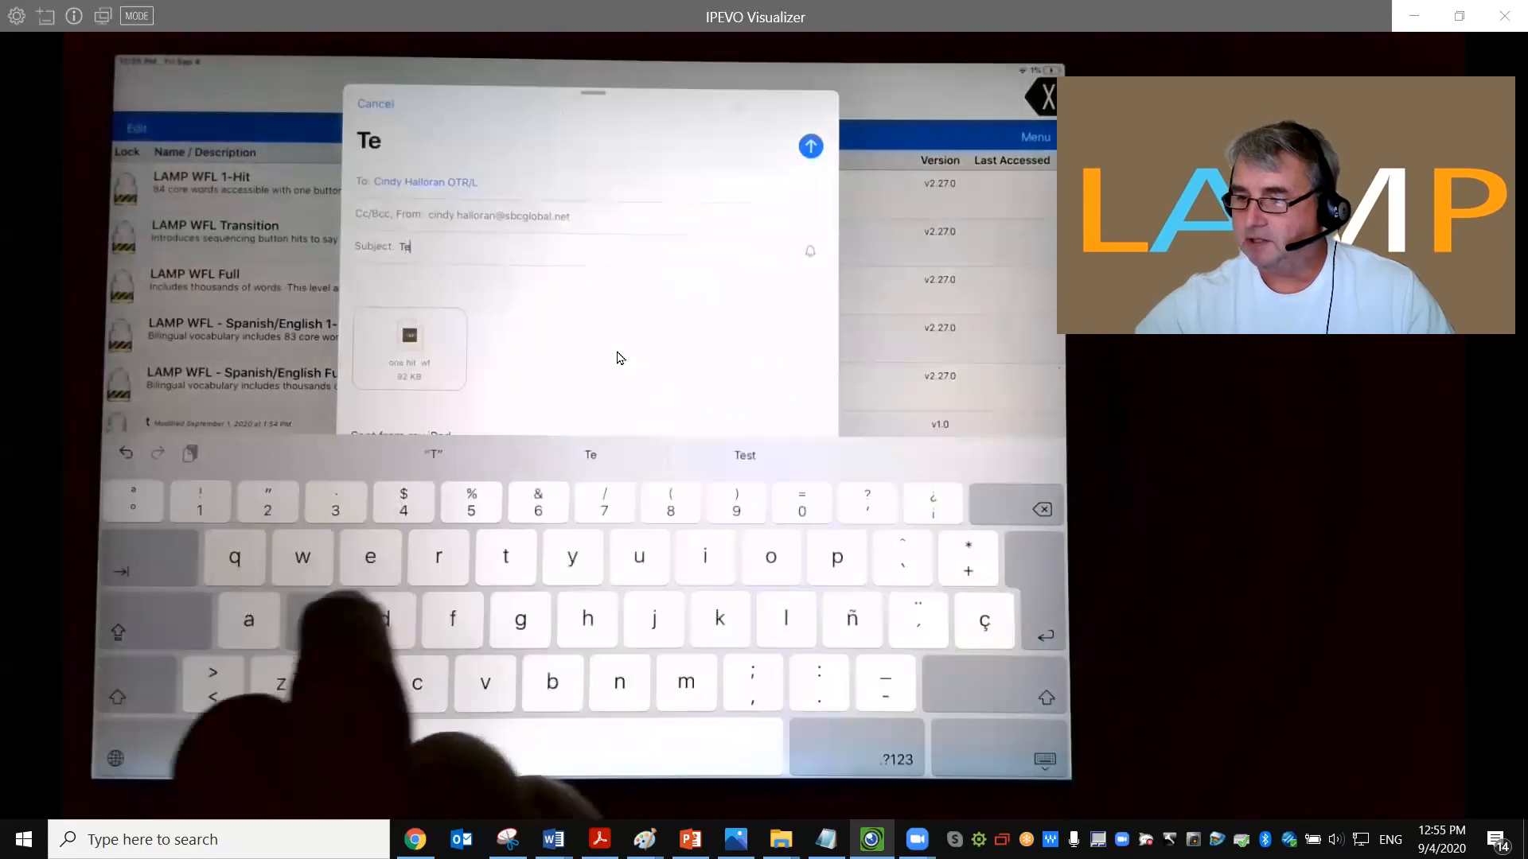
{"action": "type", "text": "st"}
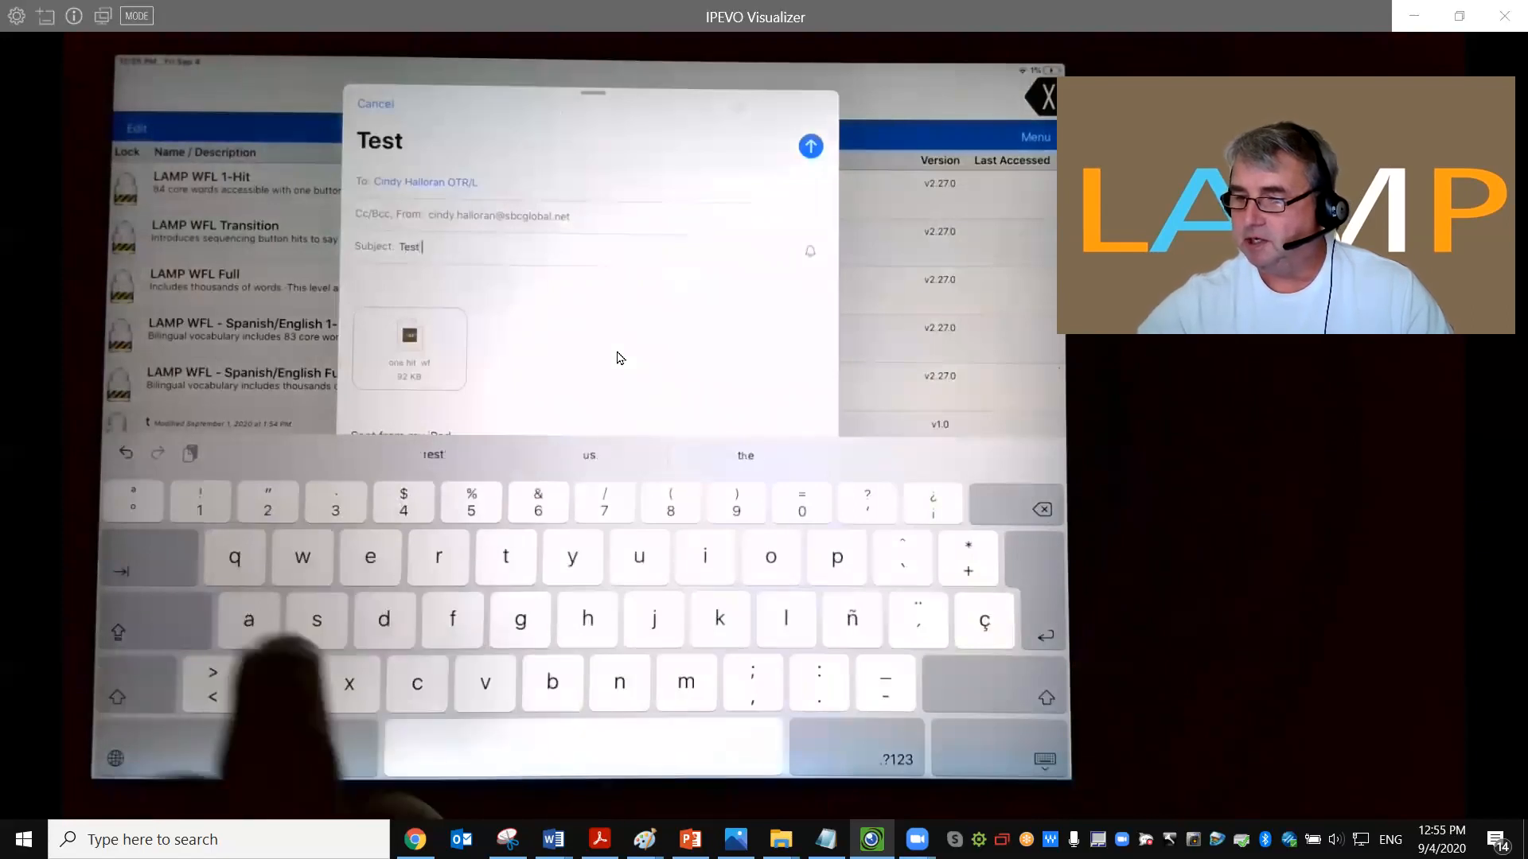
{"action": "type", "text": "1"}
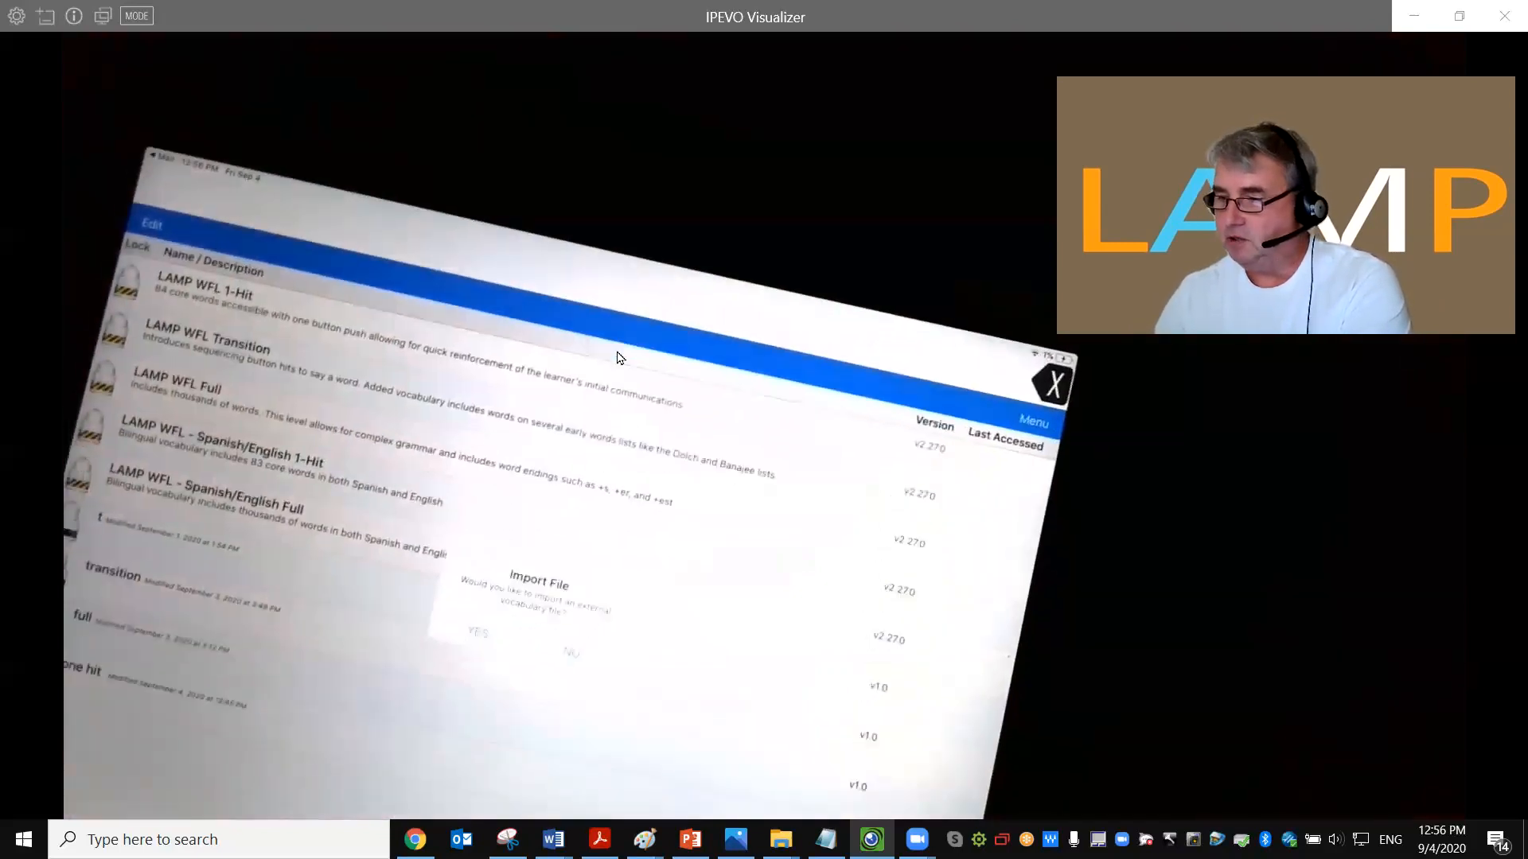
- Accept the external file import and title the new vocabulary 'one hit'
{"action": "left_click", "coordinate": [476, 635]}
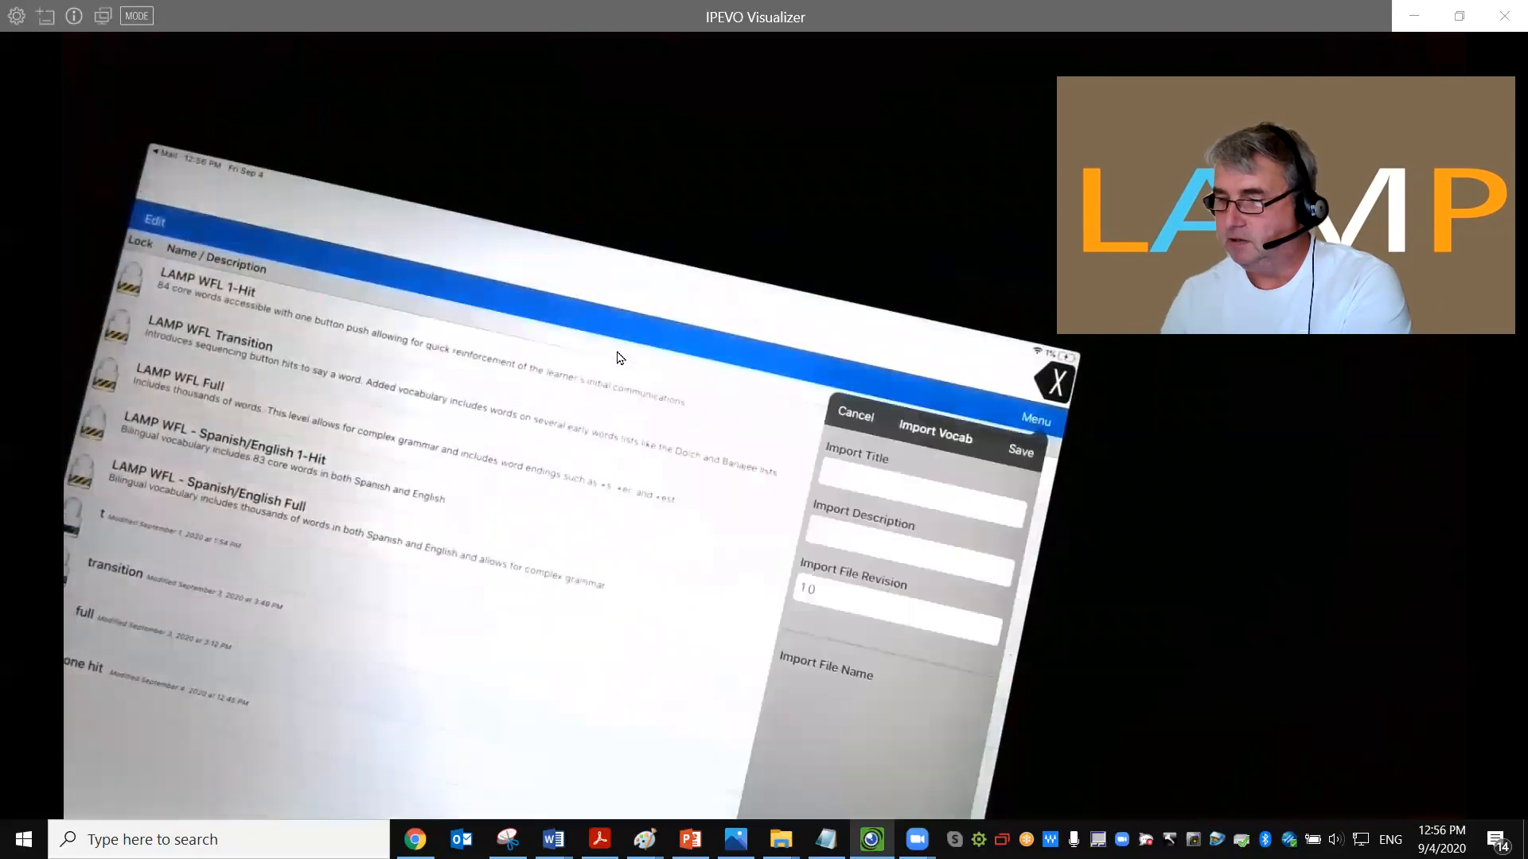
{"action": "type", "text": "one hit"}
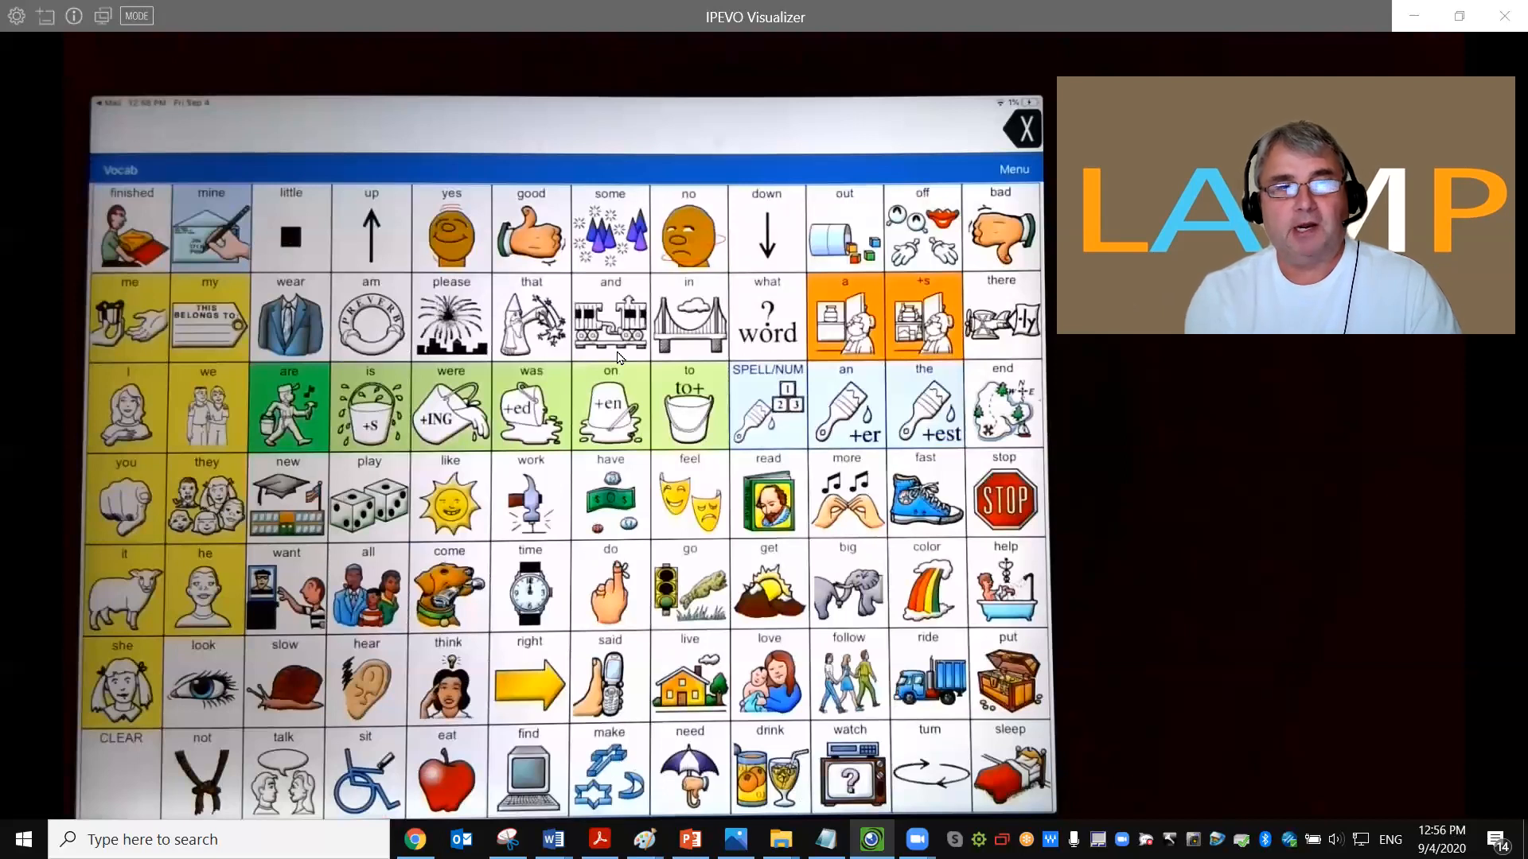
{"action": "mouse_move", "coordinate": [527, 177]}
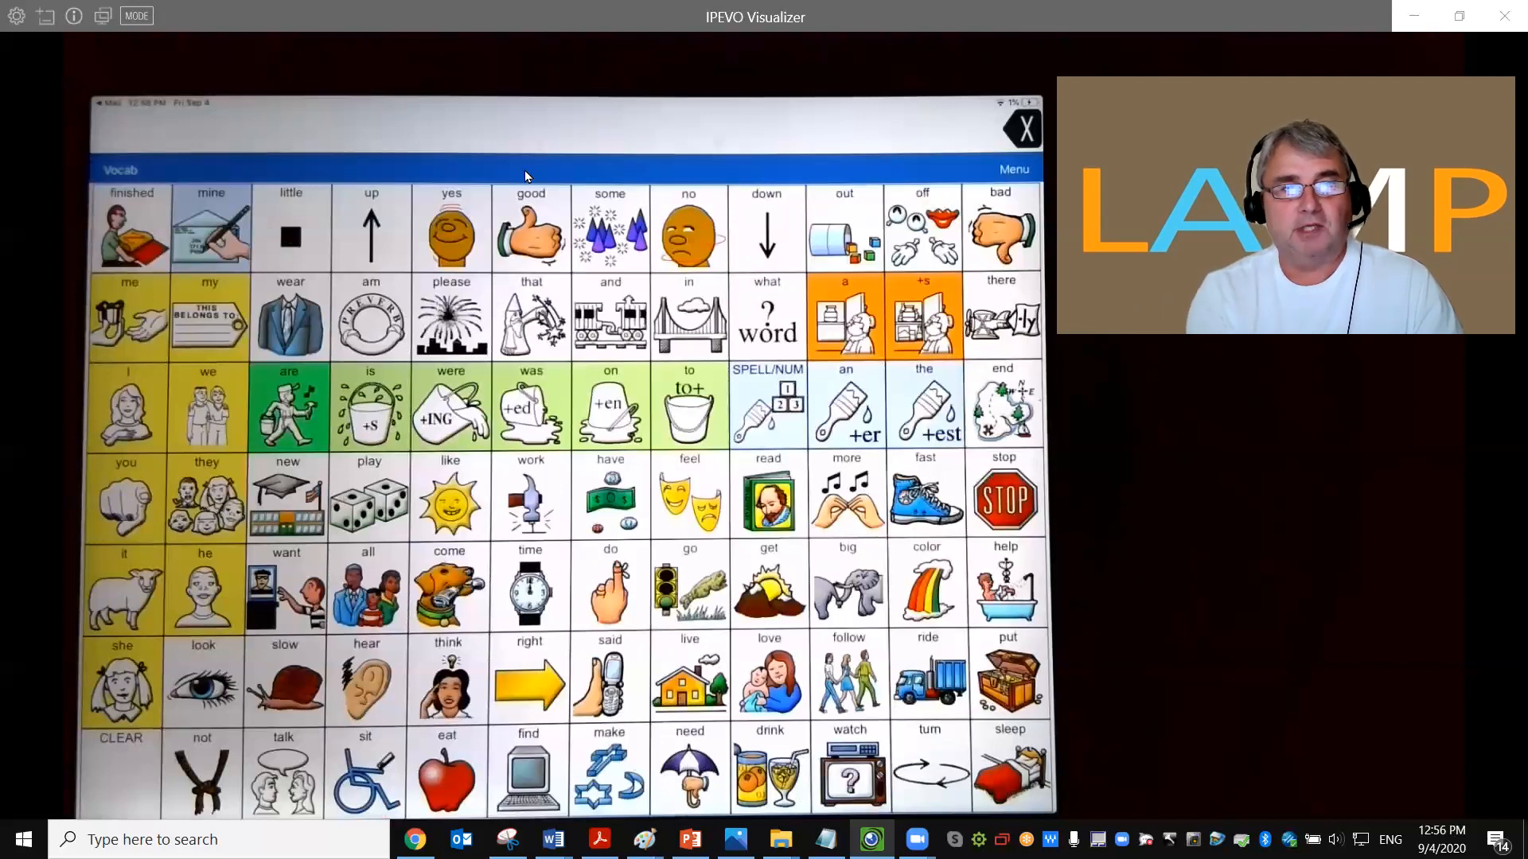